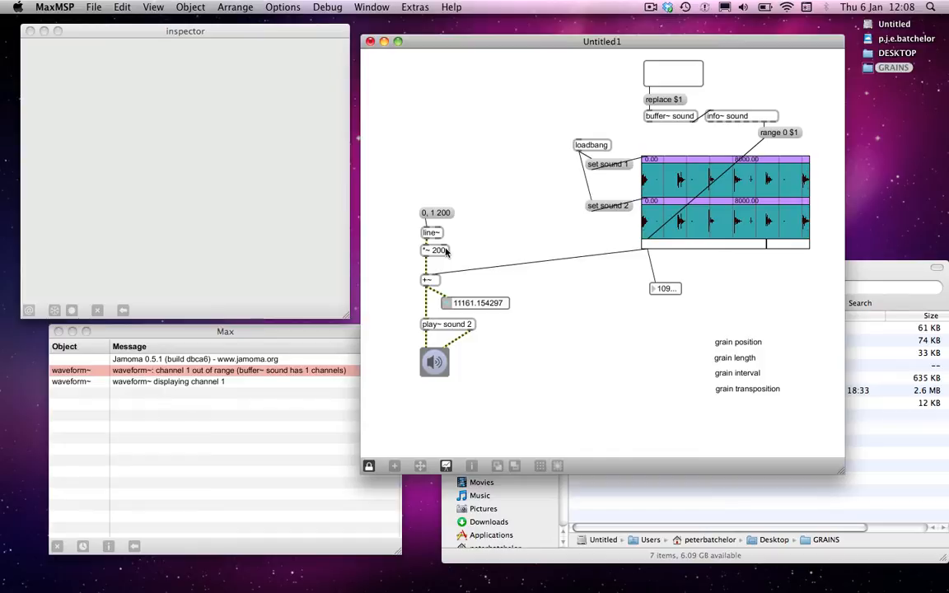
mouse_move(442, 255)
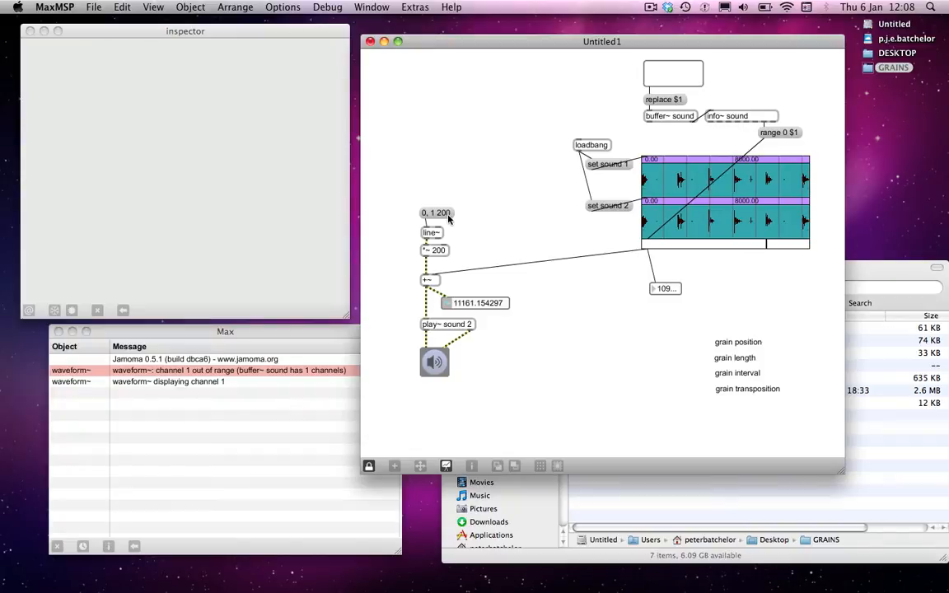
mouse_move(460, 227)
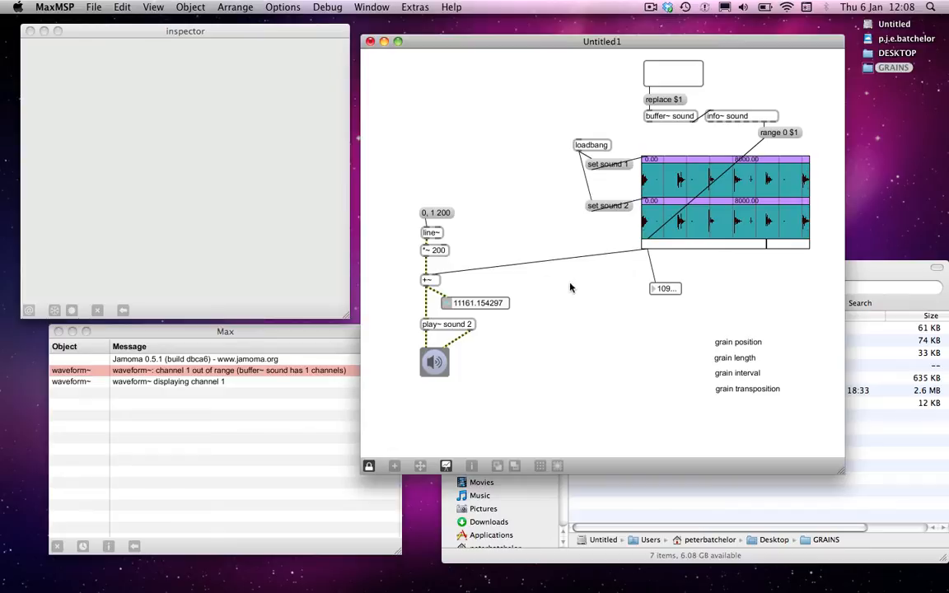
mouse_move(688, 270)
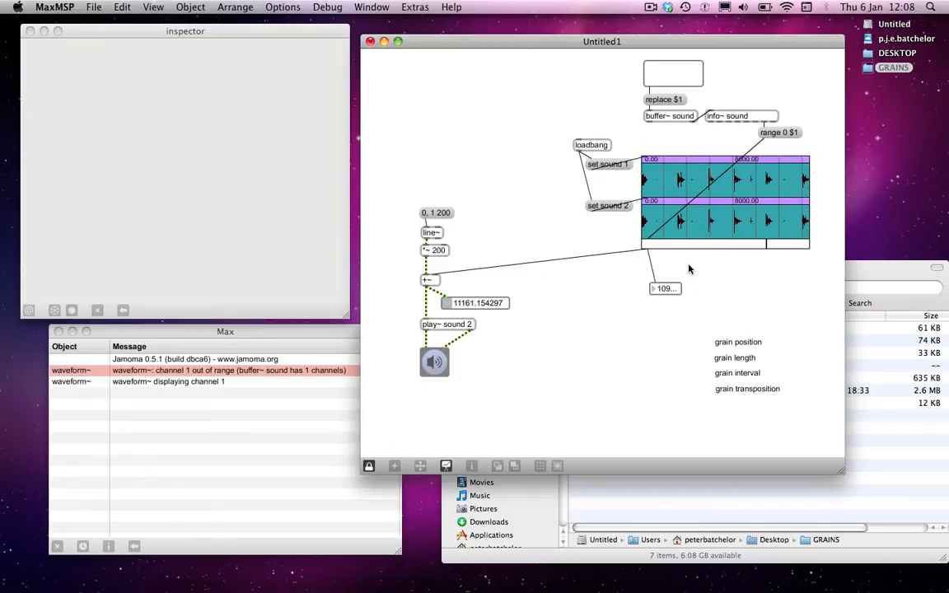
mouse_move(702, 289)
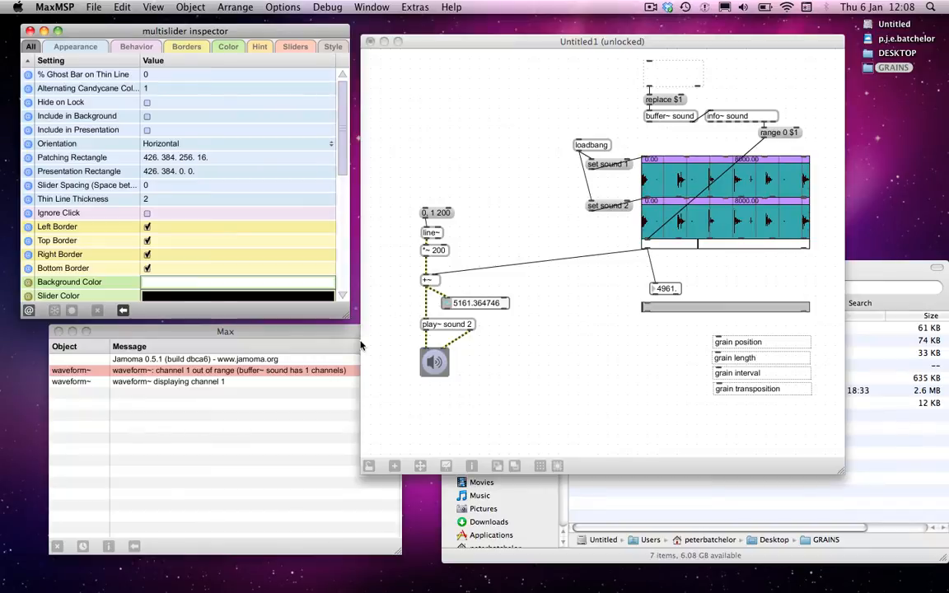
Set the horizontal multislider's range to 0 5000 in its inspector
scroll("down", 3)
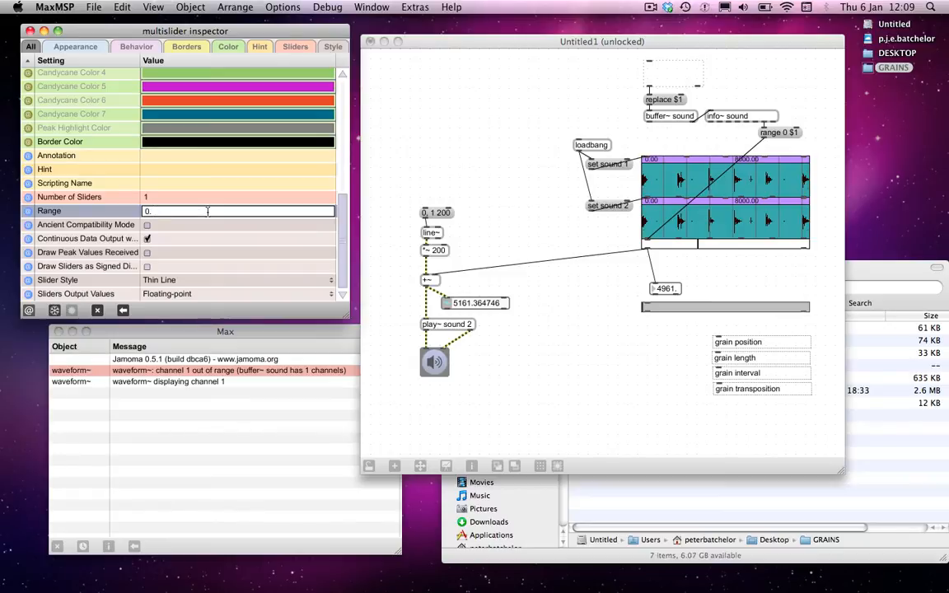
type("5000.")
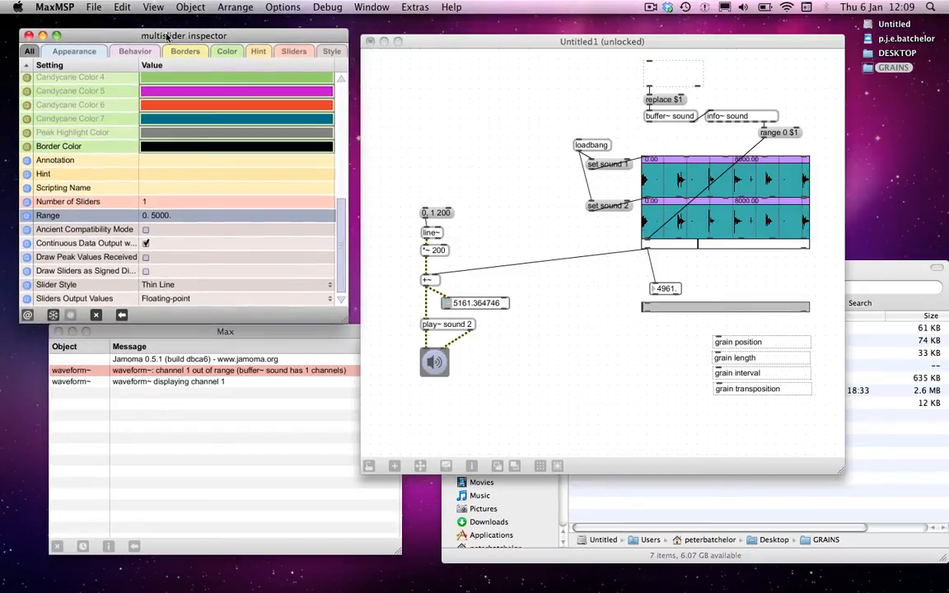
mouse_move(211, 76)
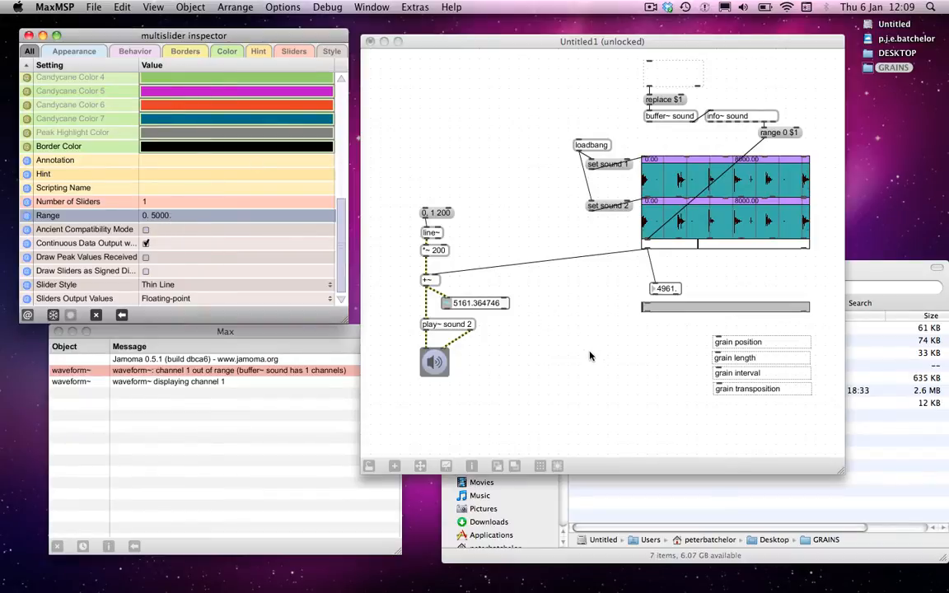
left_click(649, 308)
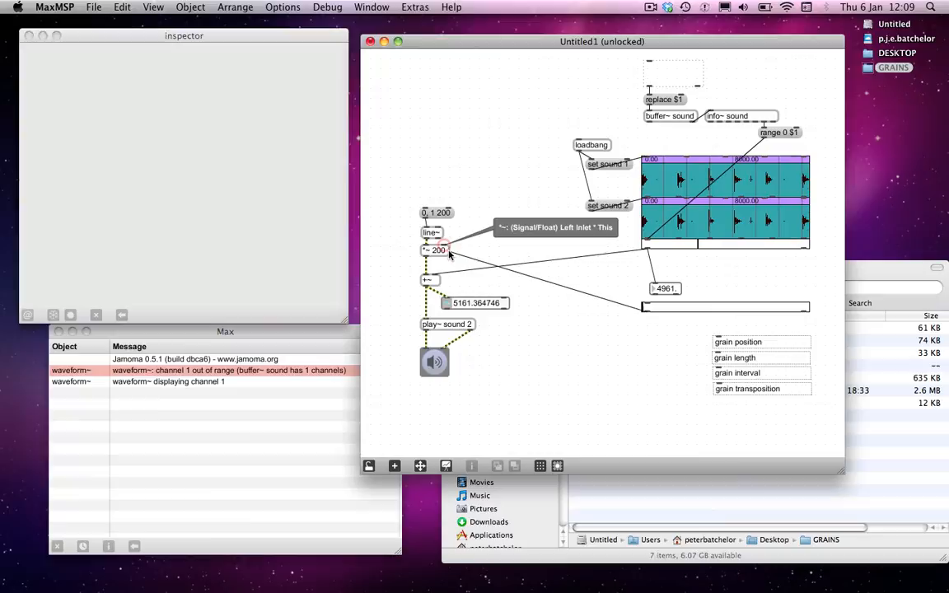
mouse_move(634, 290)
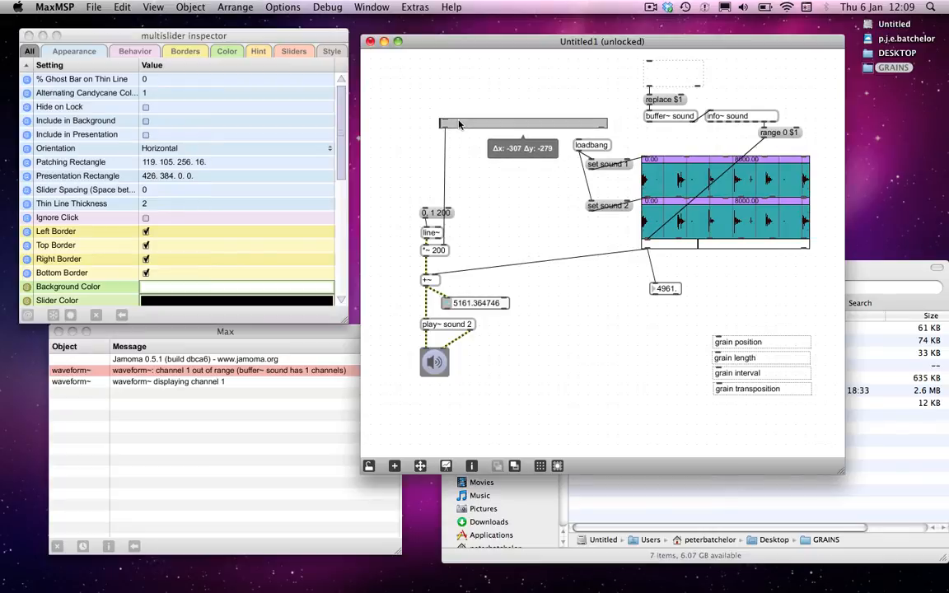
mouse_move(613, 176)
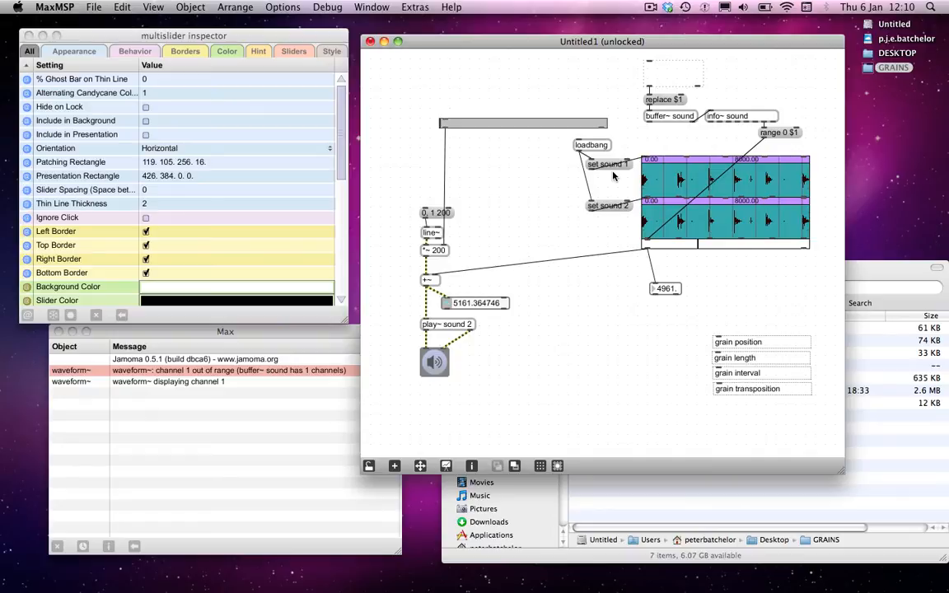
mouse_move(445, 215)
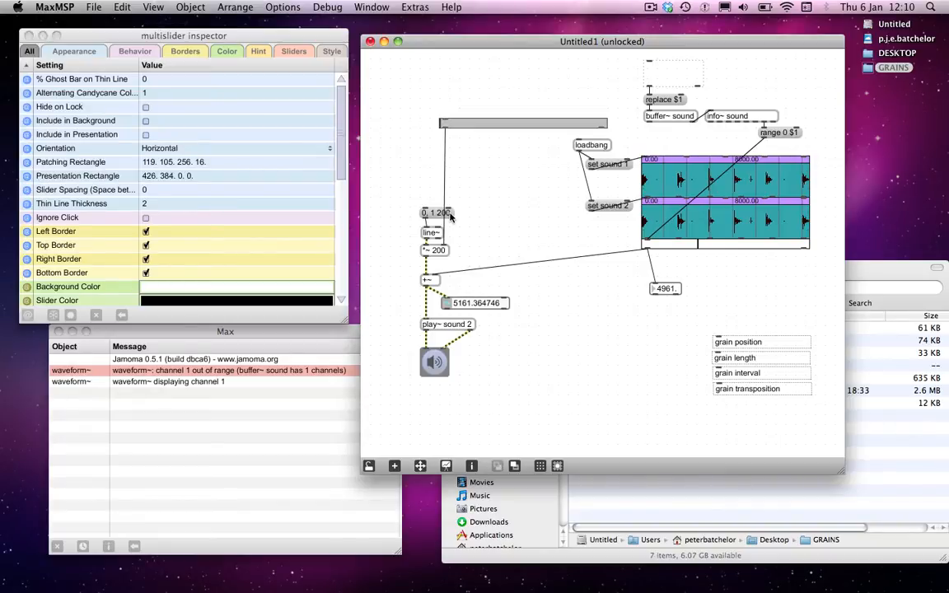
mouse_move(470, 191)
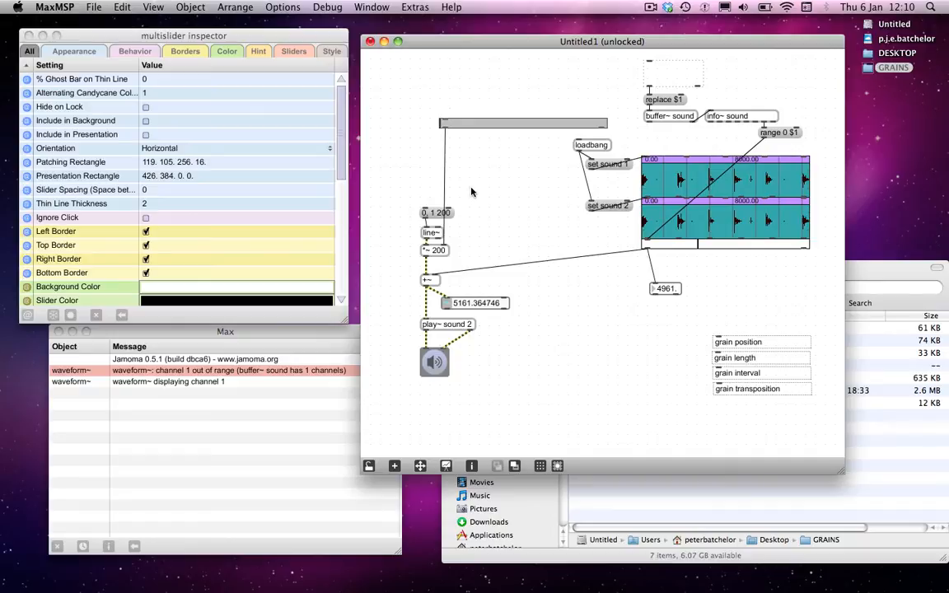
mouse_move(478, 195)
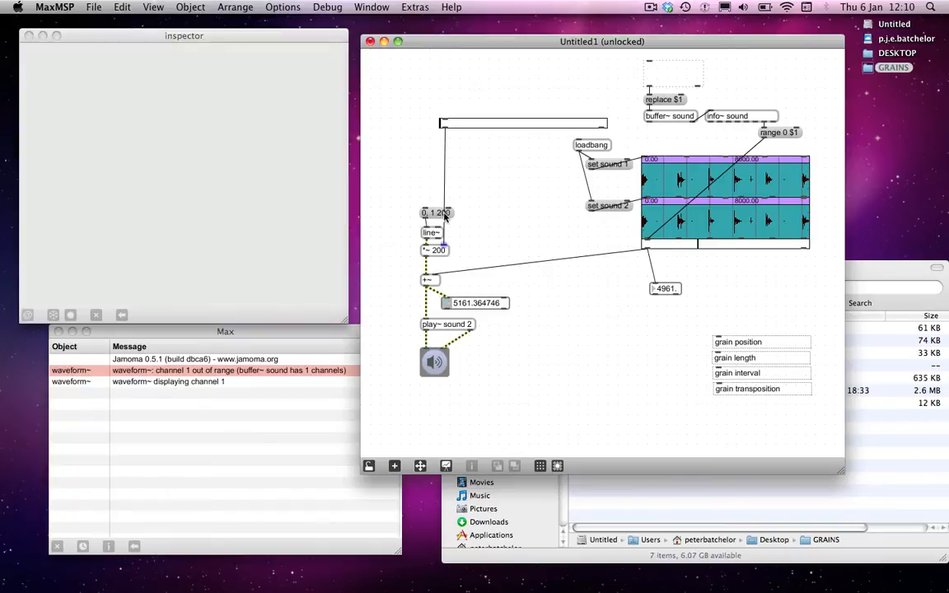
Add an int object above the line~ message and move it into position
left_click(437, 213)
type("$1")
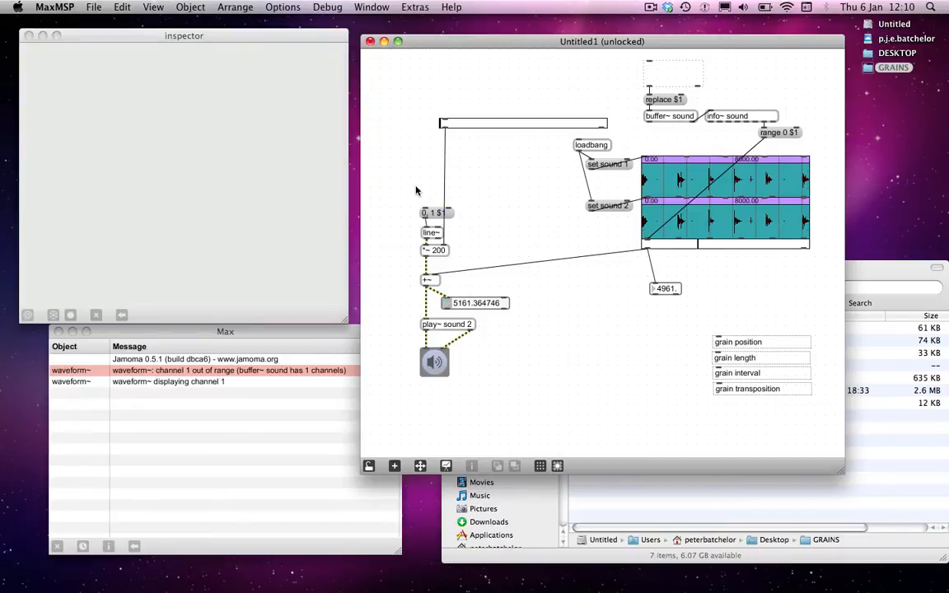
mouse_move(436, 185)
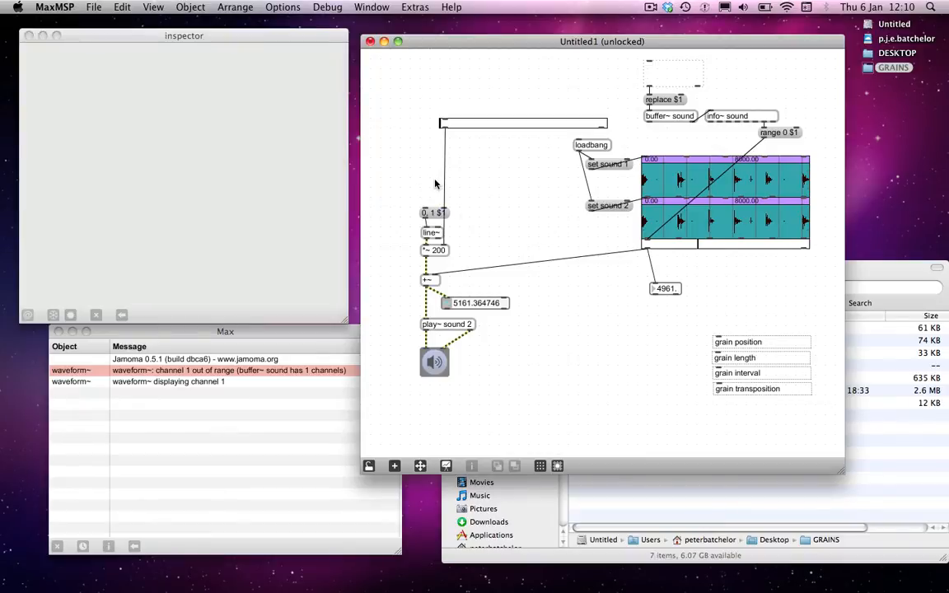
mouse_move(438, 216)
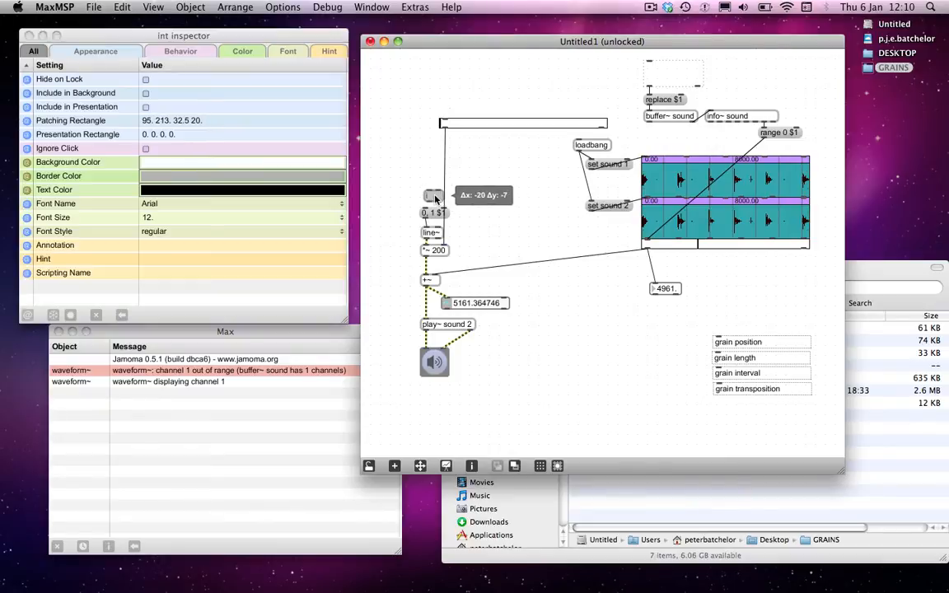
left_click_drag(434, 198, 428, 194)
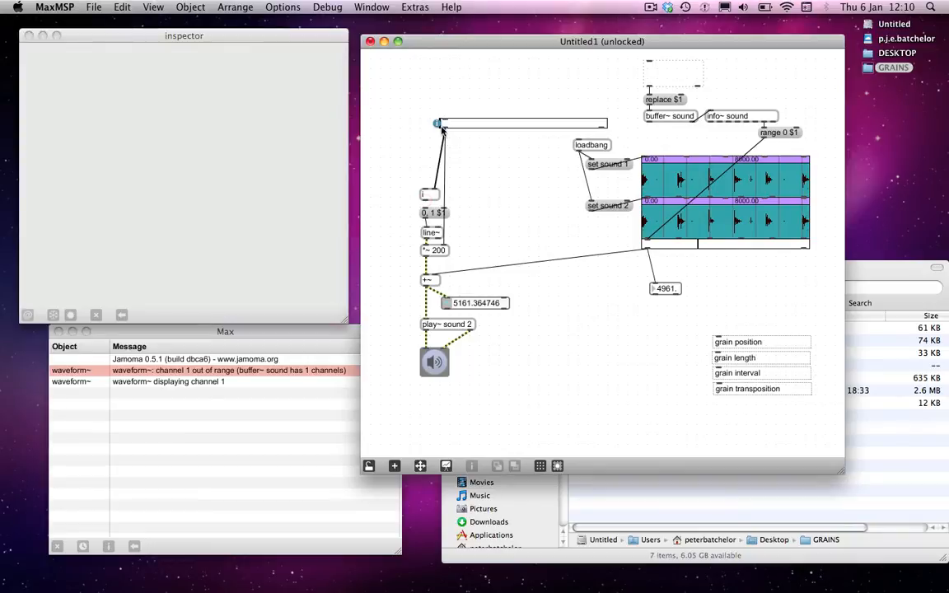
mouse_move(428, 217)
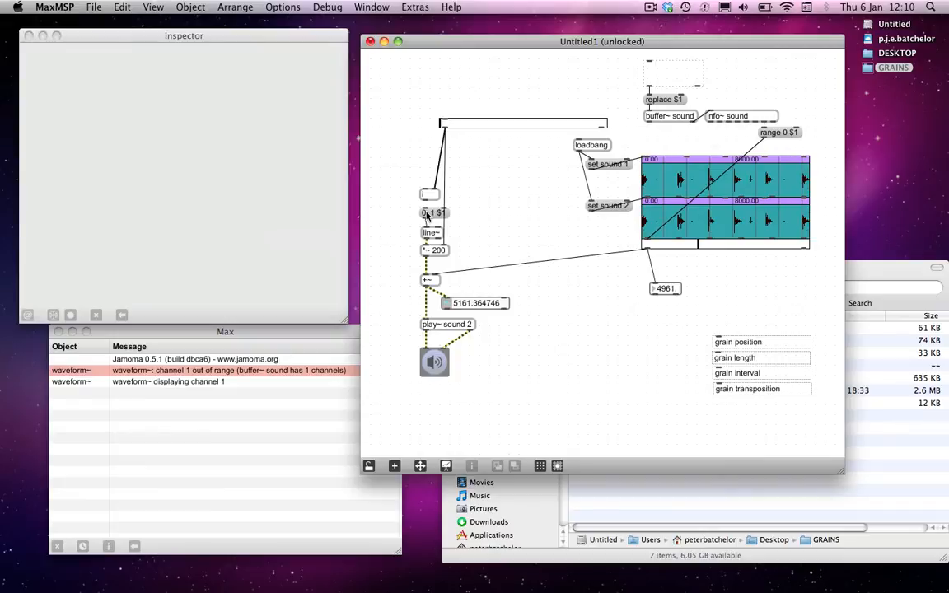
mouse_move(478, 89)
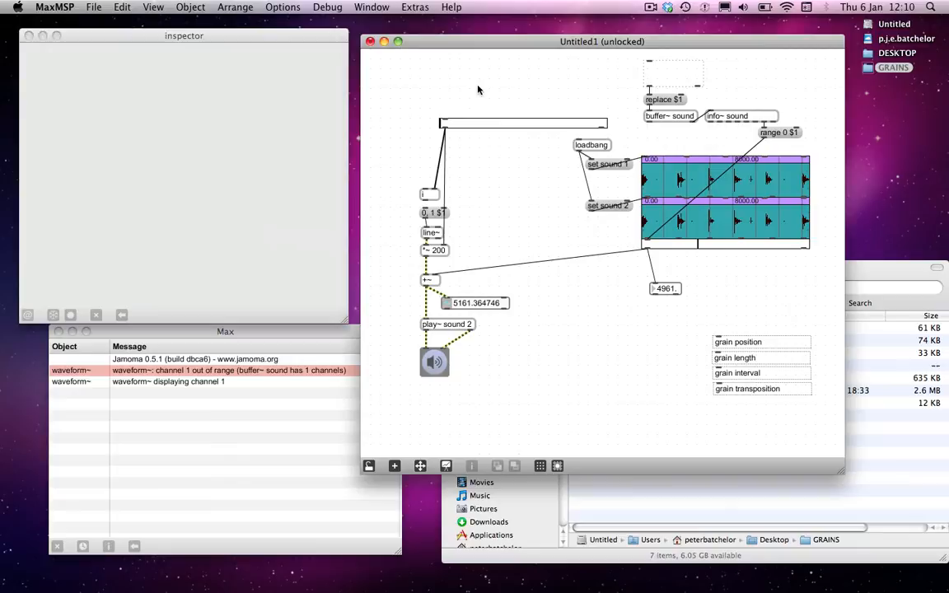
mouse_move(429, 183)
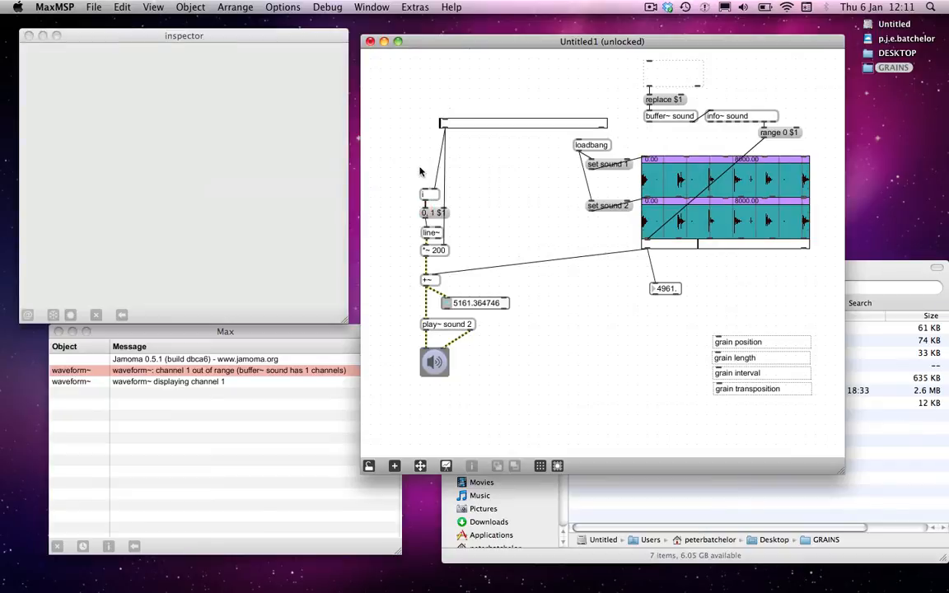
mouse_move(427, 201)
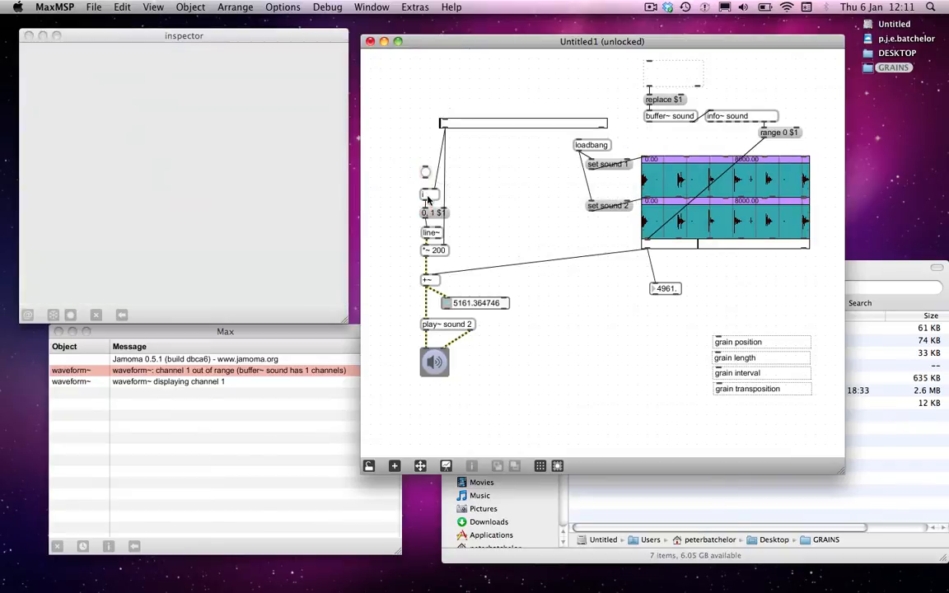
mouse_move(425, 193)
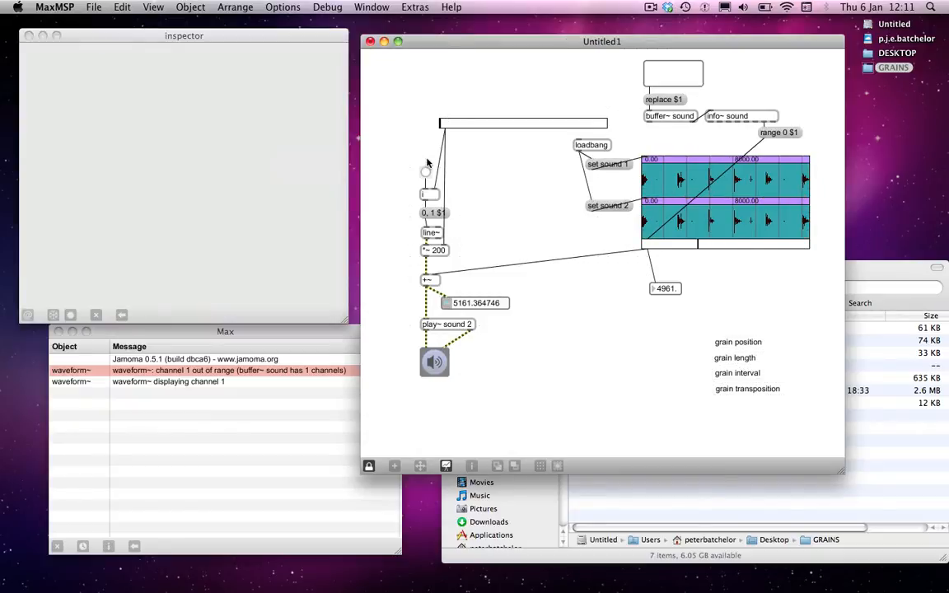
mouse_move(448, 130)
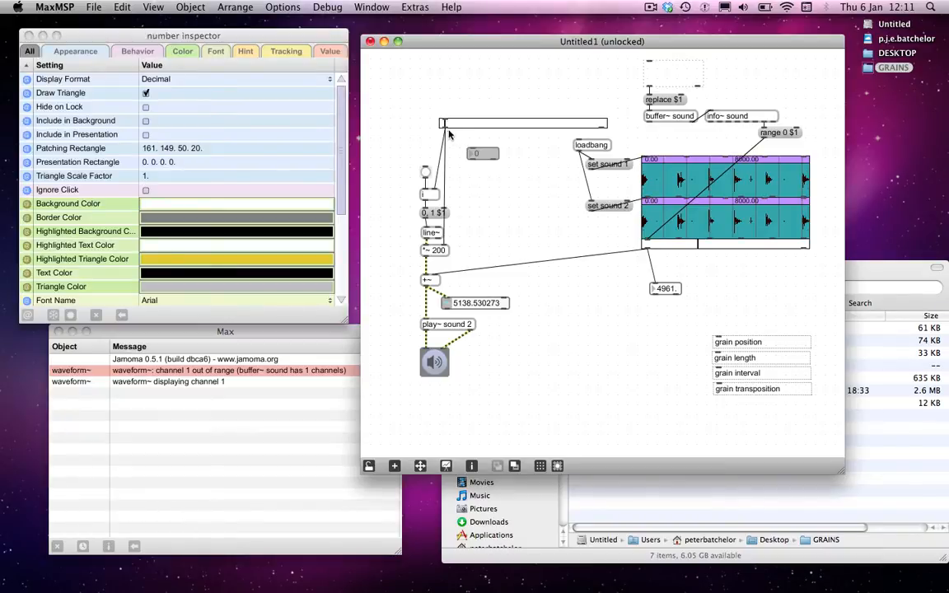
Place a number box beside the top multislider to show its value
left_click_drag(485, 153, 462, 138)
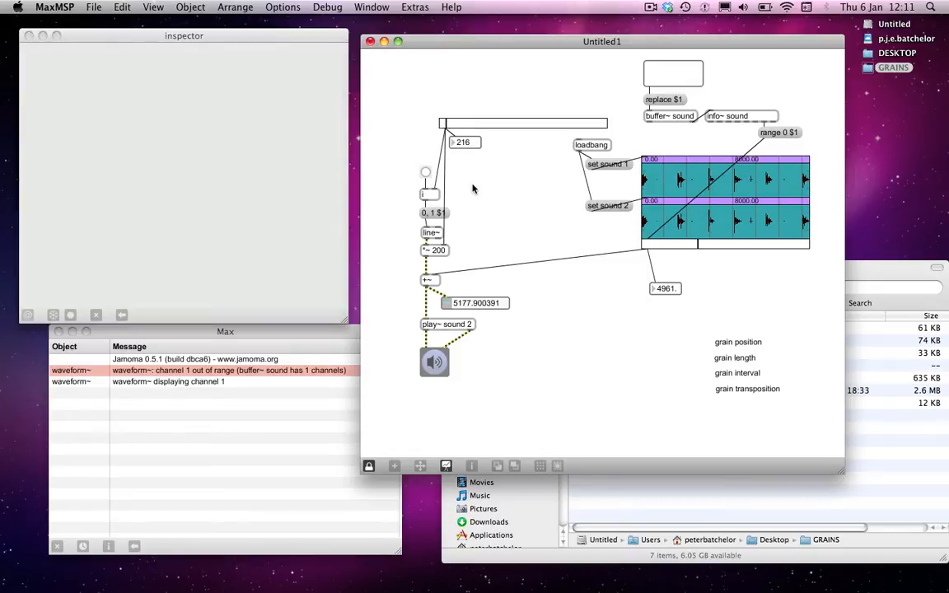
mouse_move(425, 173)
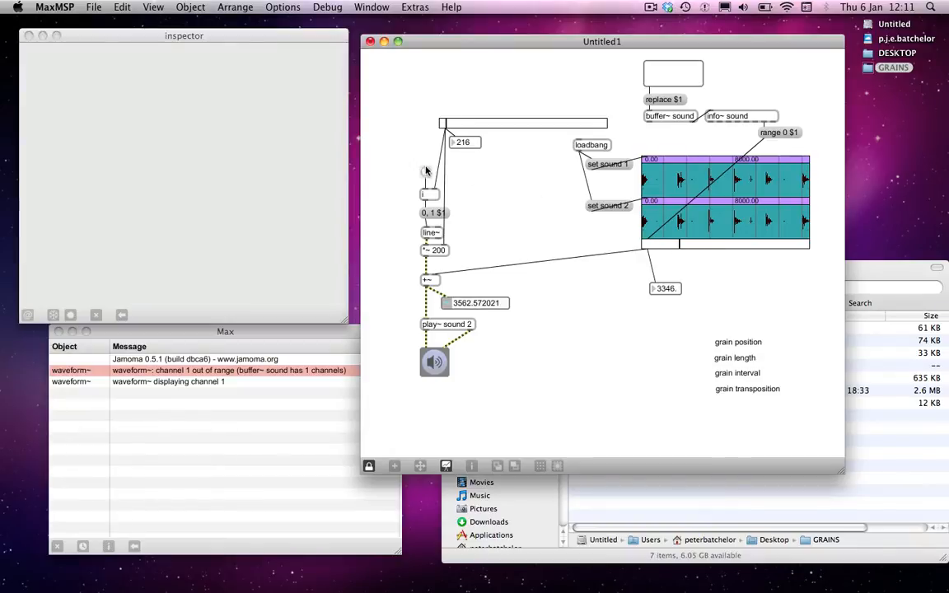
mouse_move(451, 128)
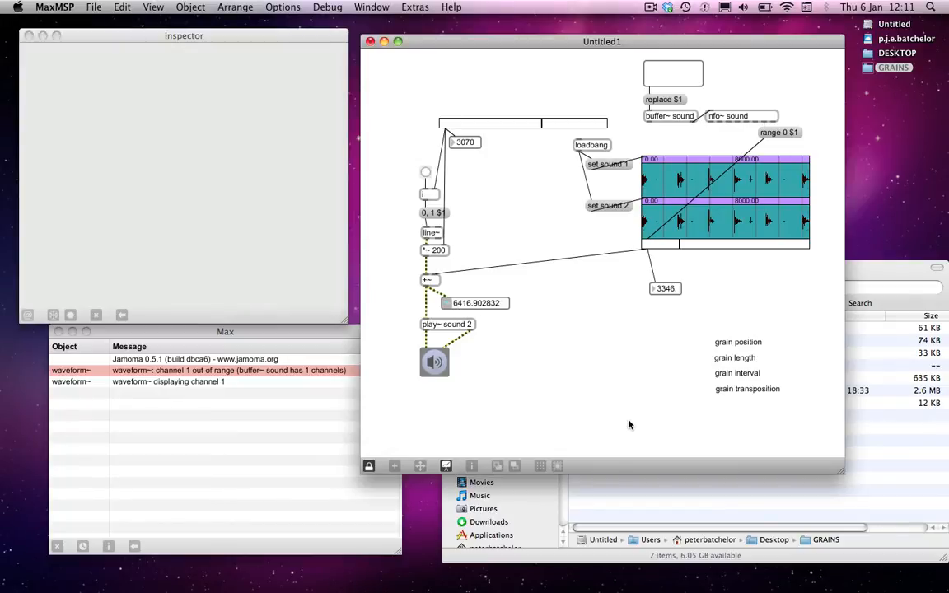
mouse_move(573, 234)
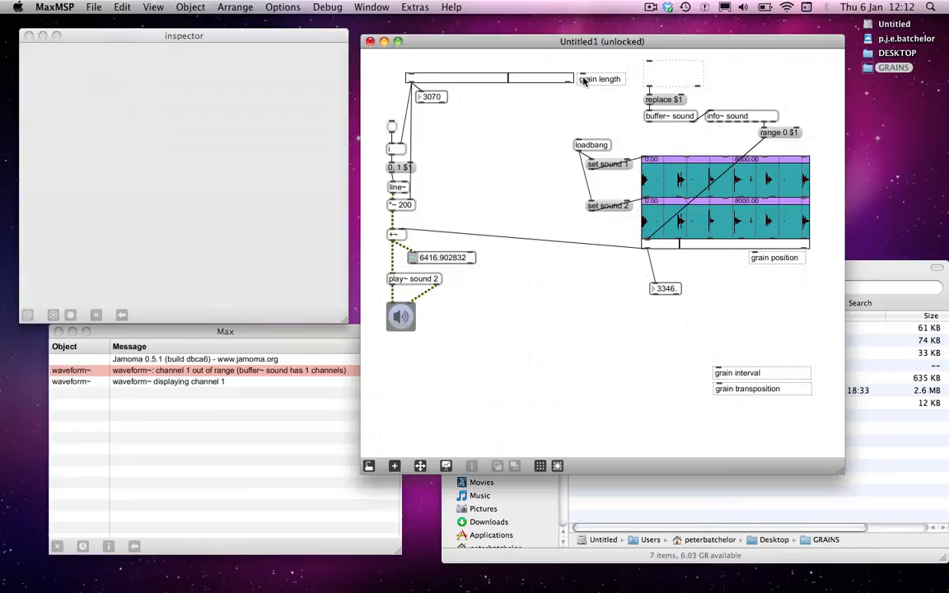
Add a float number box below the grain length slider and lock the patch to test it
left_click(547, 92)
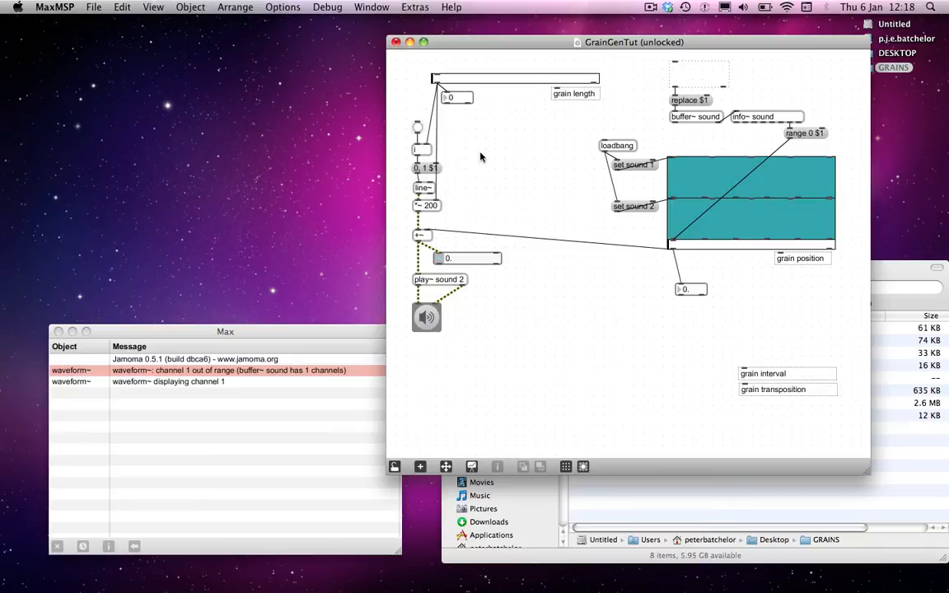
mouse_move(479, 122)
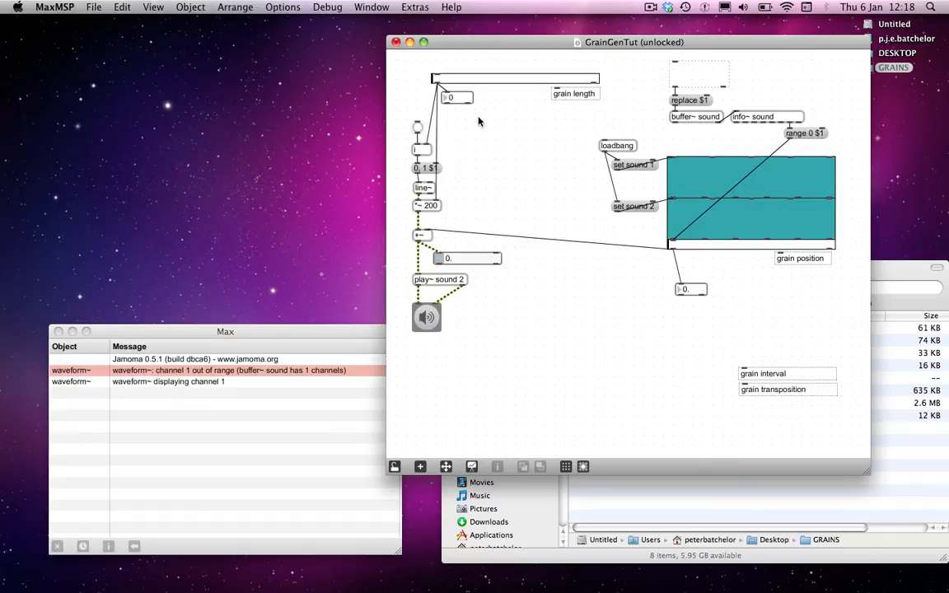
mouse_move(486, 128)
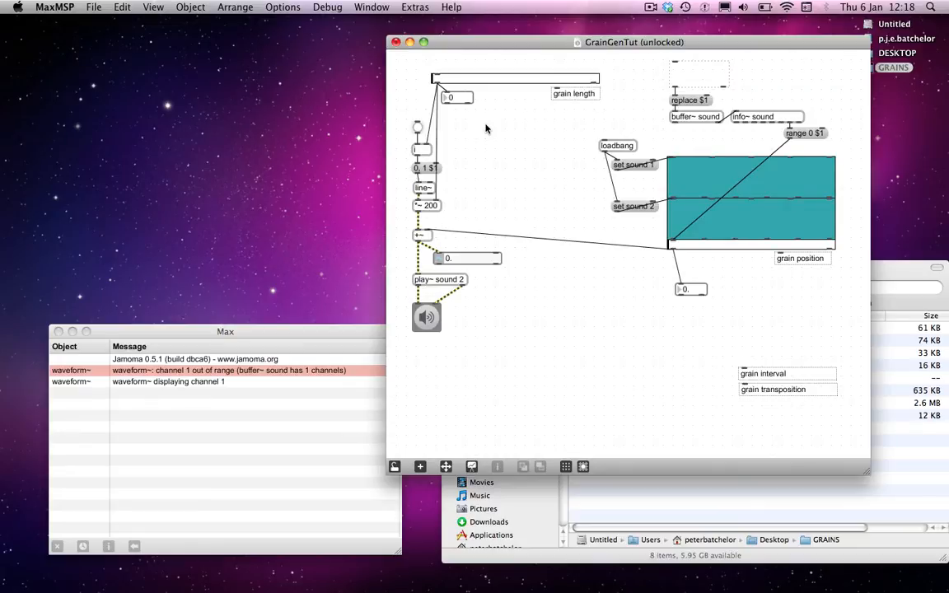
left_click(395, 468)
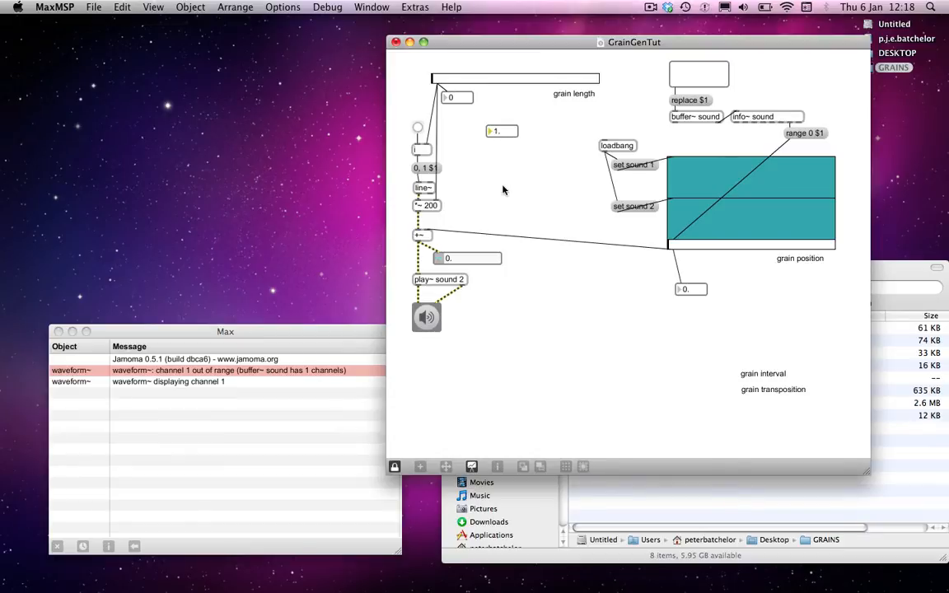
mouse_move(498, 138)
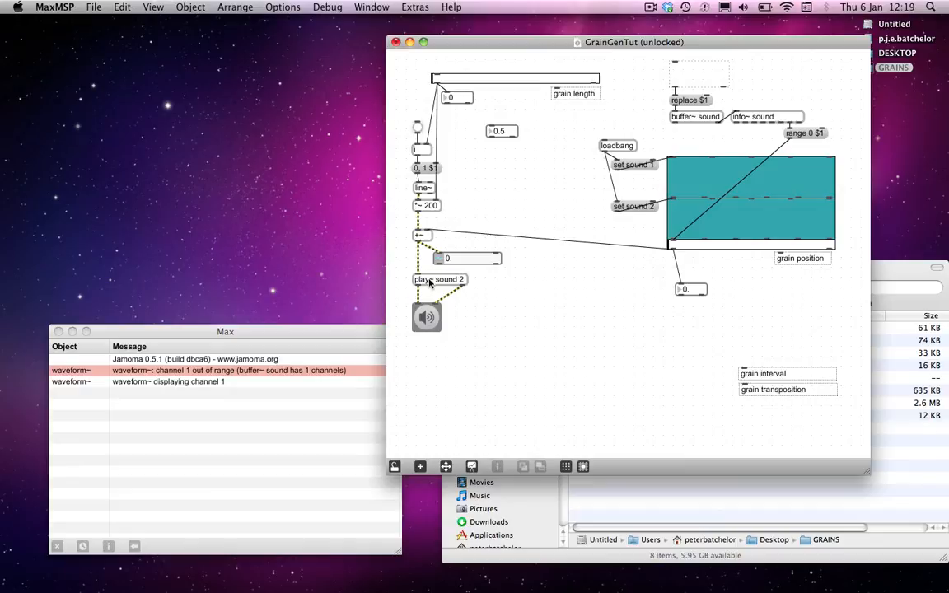
mouse_move(427, 218)
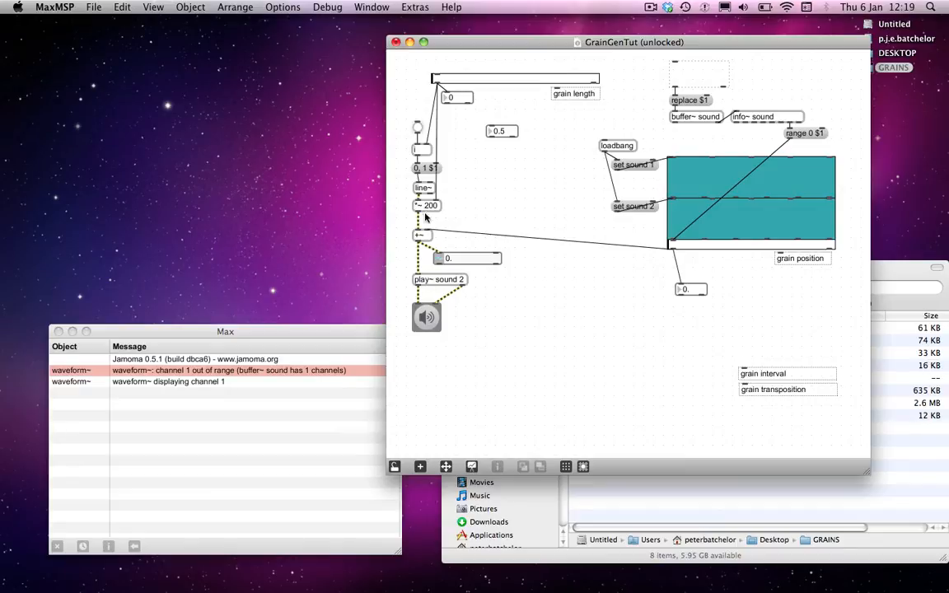
mouse_move(430, 211)
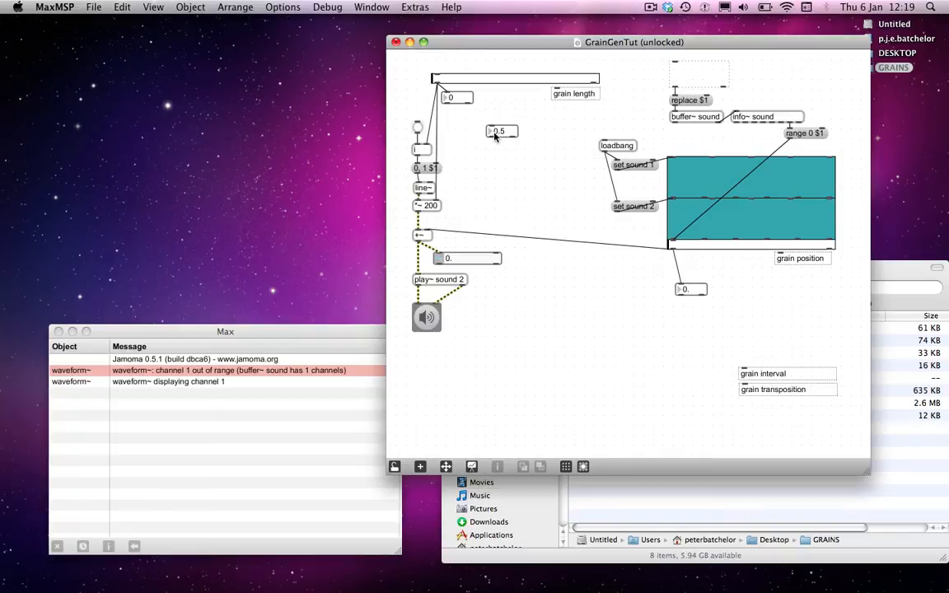
mouse_move(432, 129)
type("* 0.")
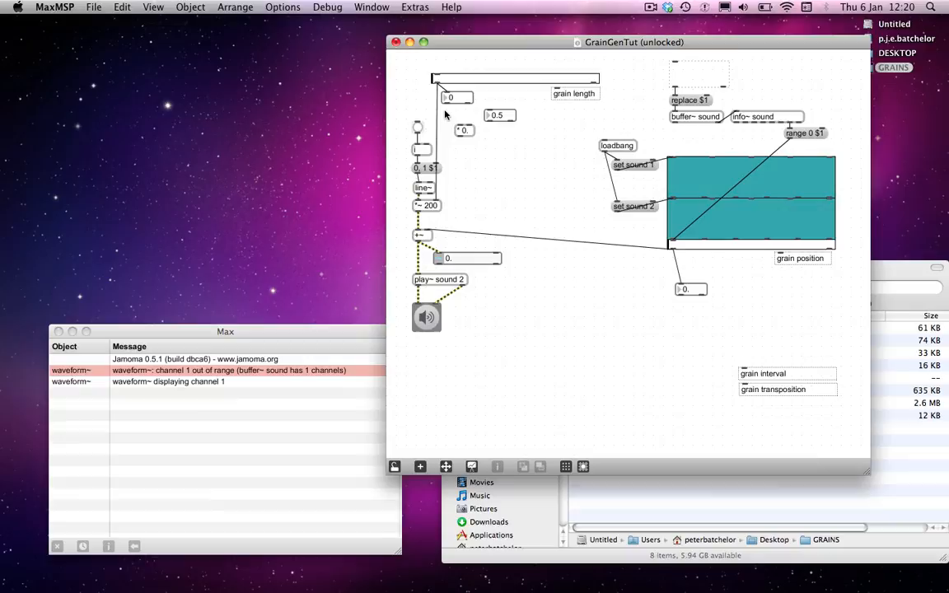
mouse_move(439, 89)
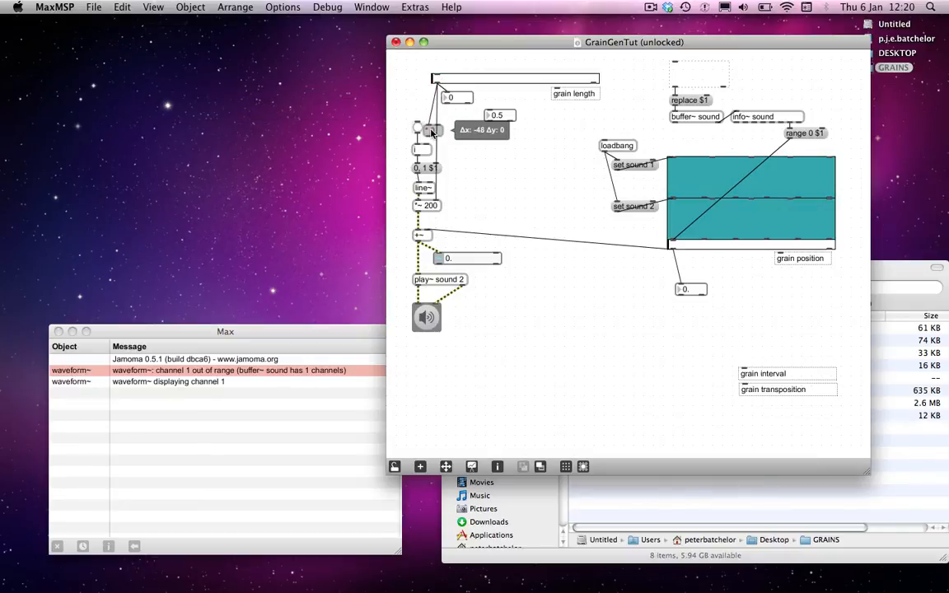
mouse_move(422, 148)
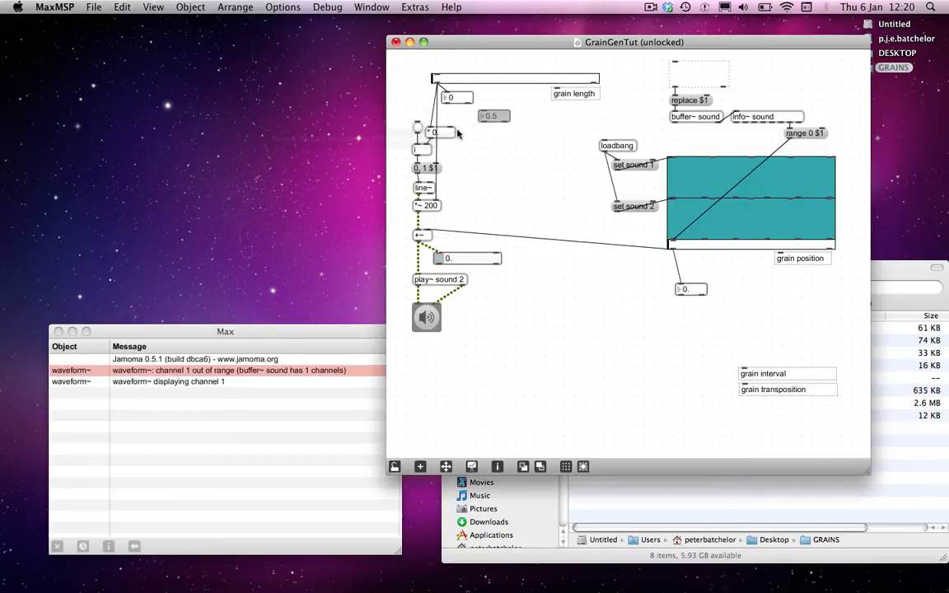
mouse_move(481, 145)
type("!/")
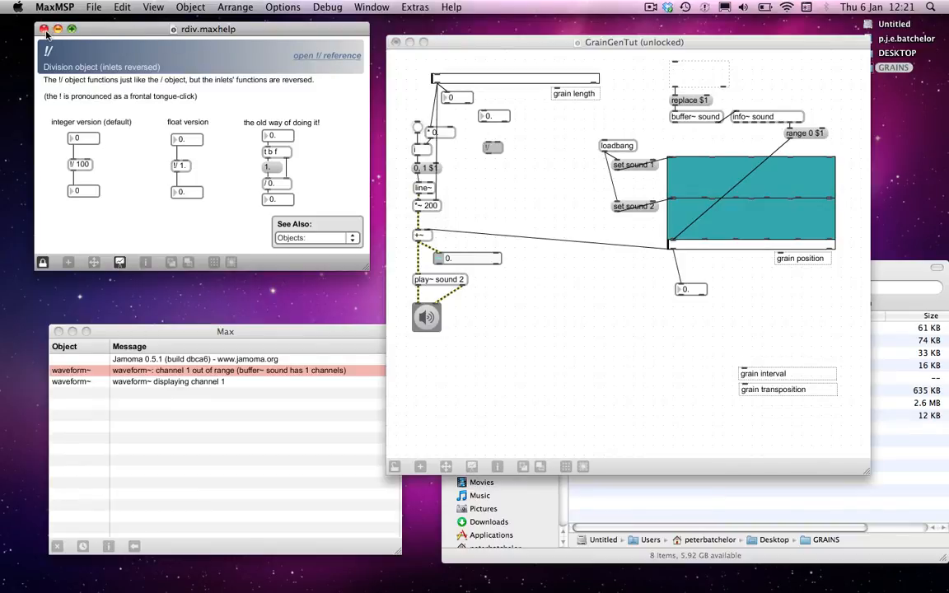
Close the !/ reversed-division help patch after reading it
left_click(45, 30)
type(" 1")
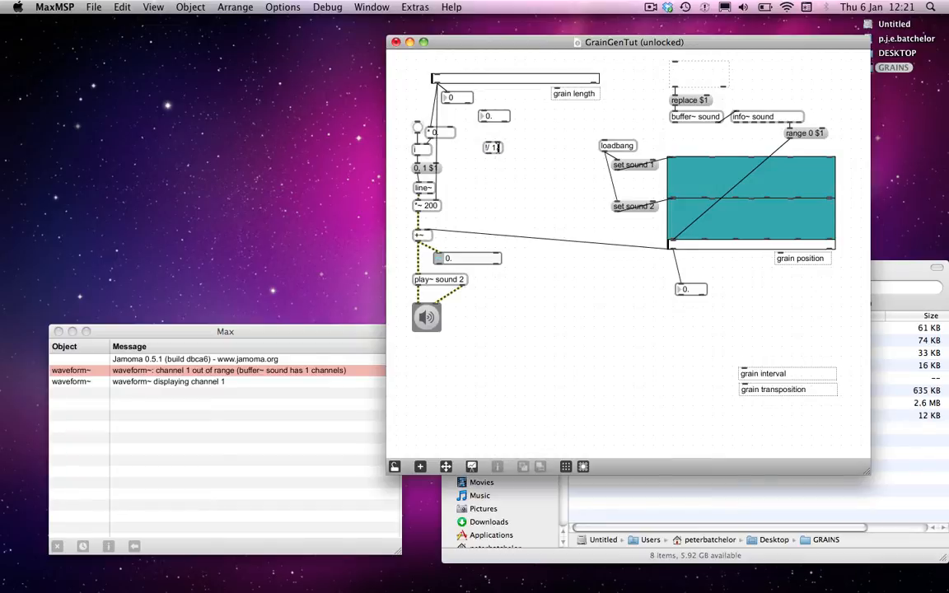
mouse_move(485, 123)
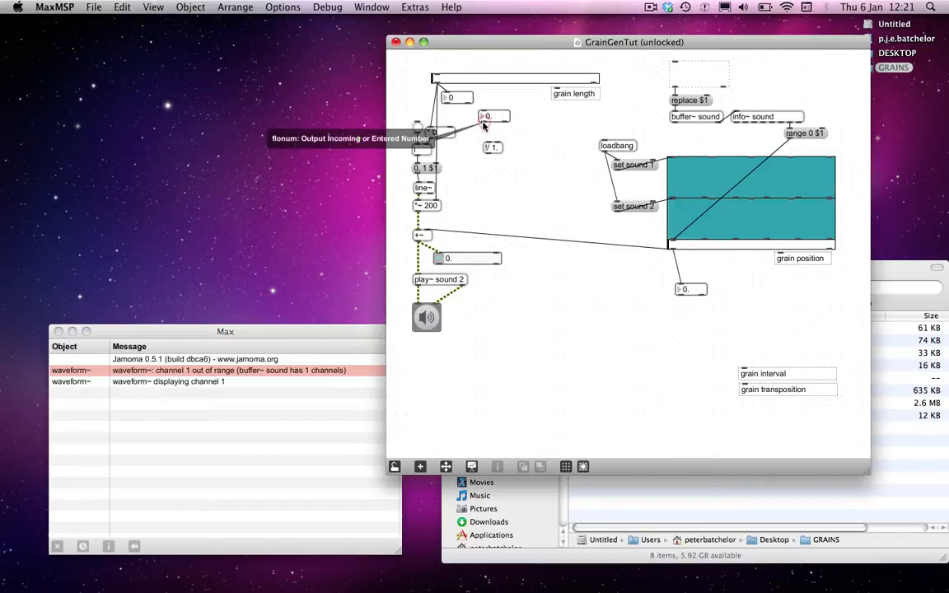
mouse_move(494, 169)
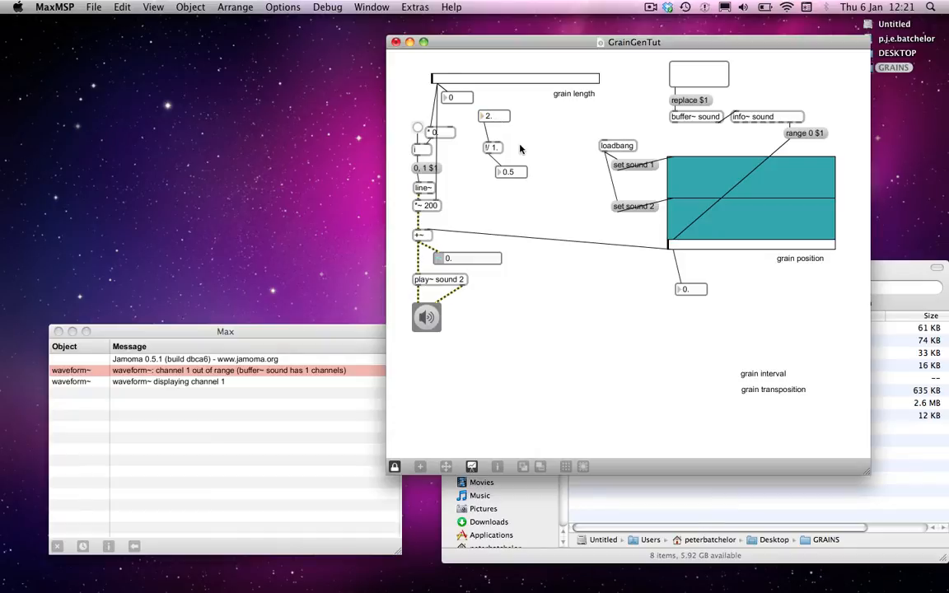
mouse_move(491, 165)
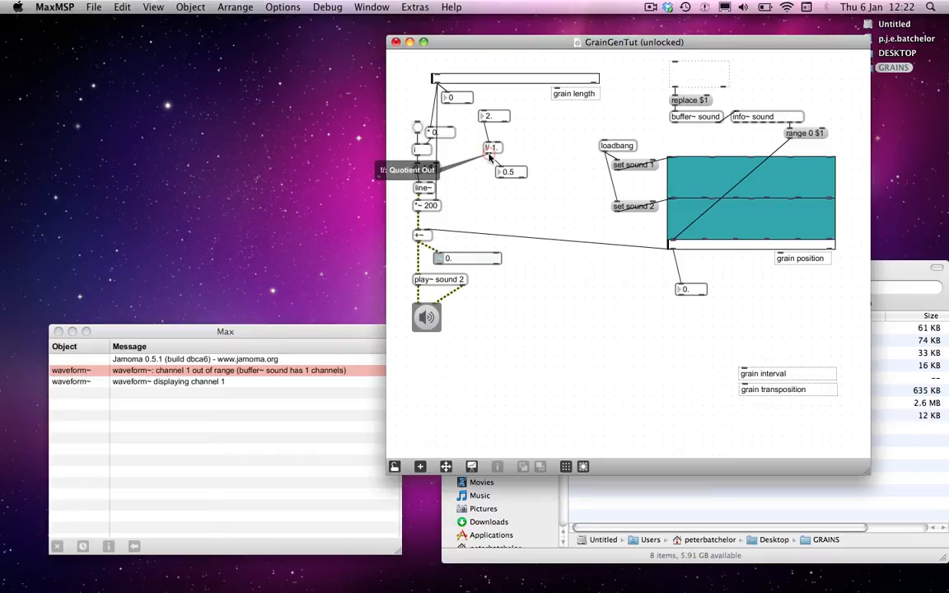
mouse_move(529, 140)
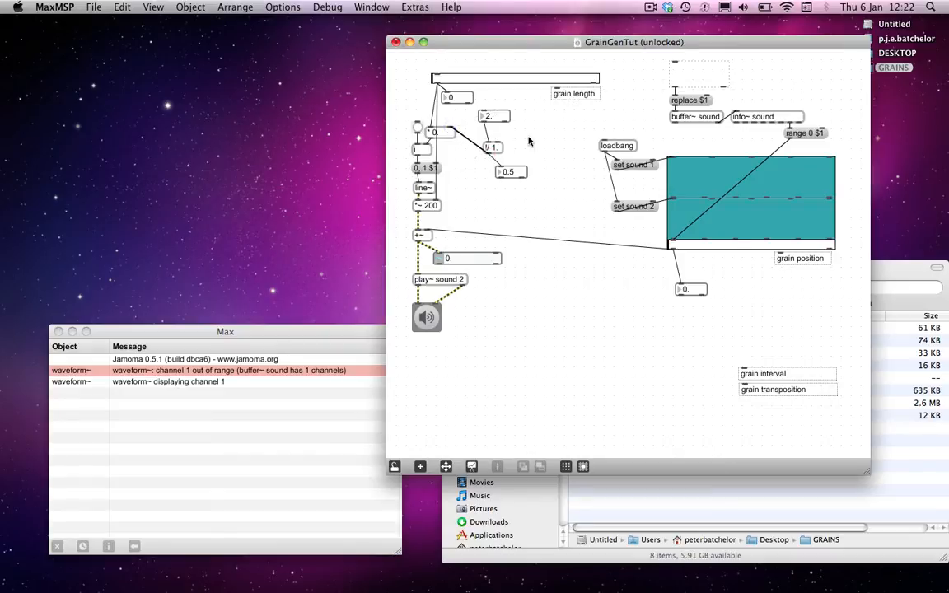
Lock the patch to test the !/ 1. reciprocal and bring the GRAINS folder forward
left_click(395, 468)
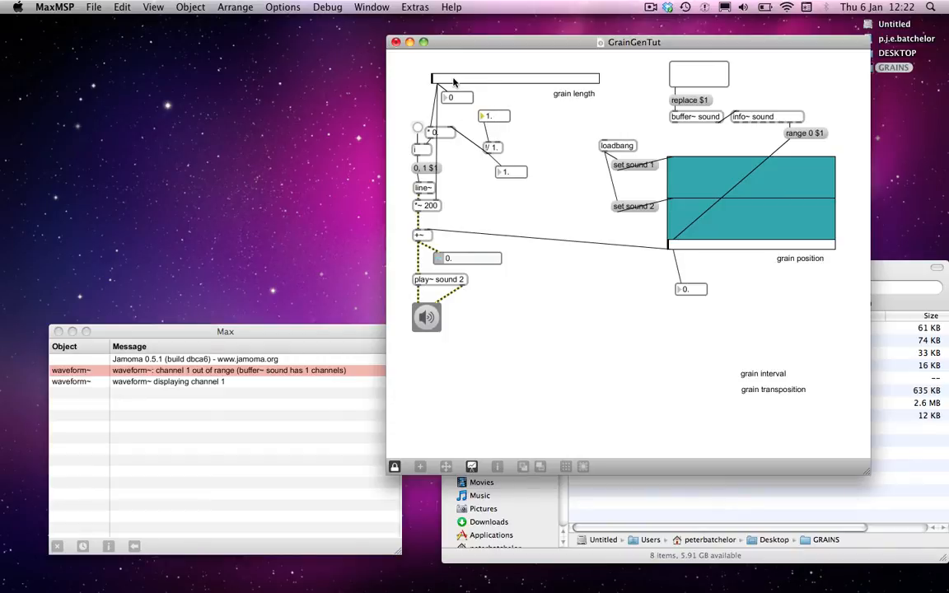
left_click(893, 67)
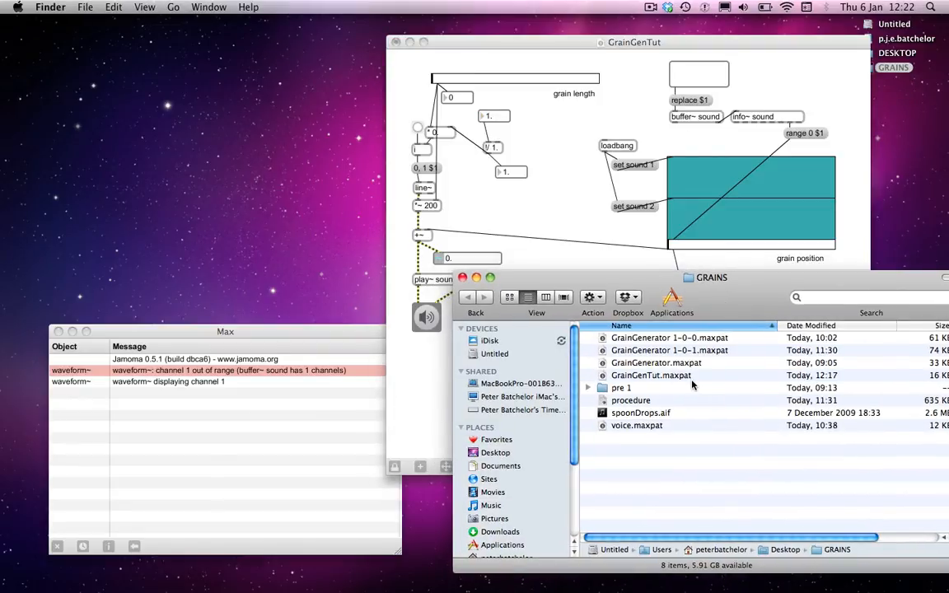
mouse_move(649, 415)
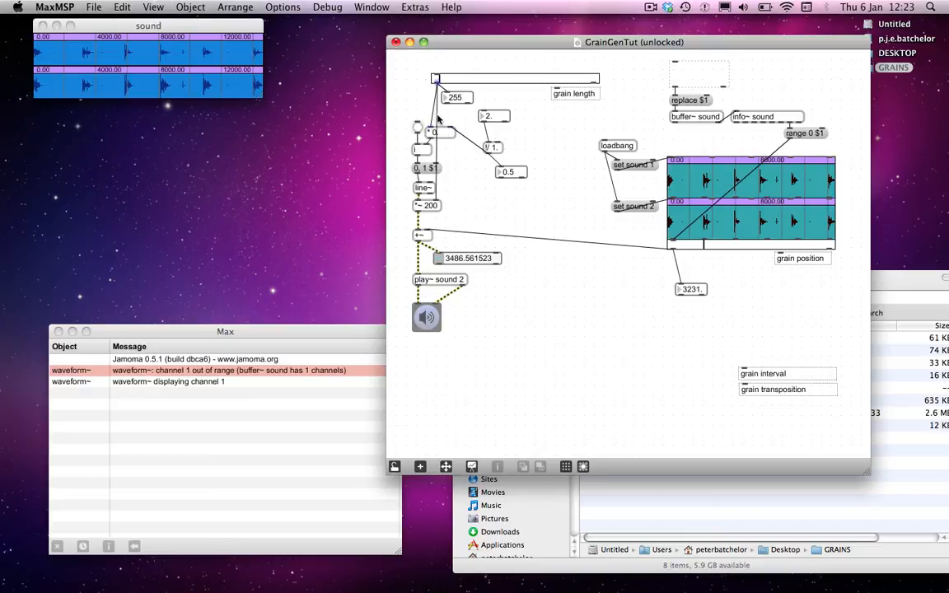
mouse_move(462, 122)
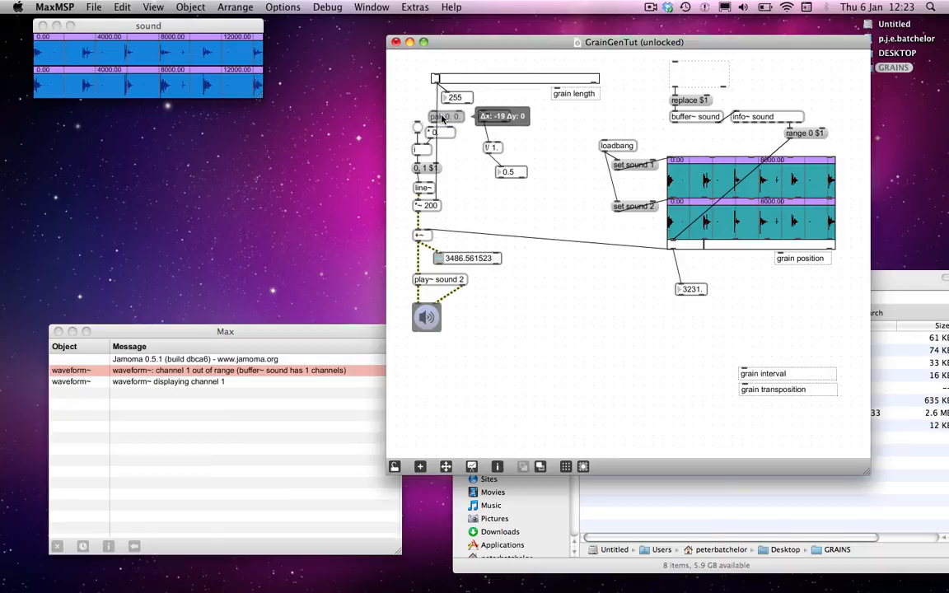
mouse_move(441, 115)
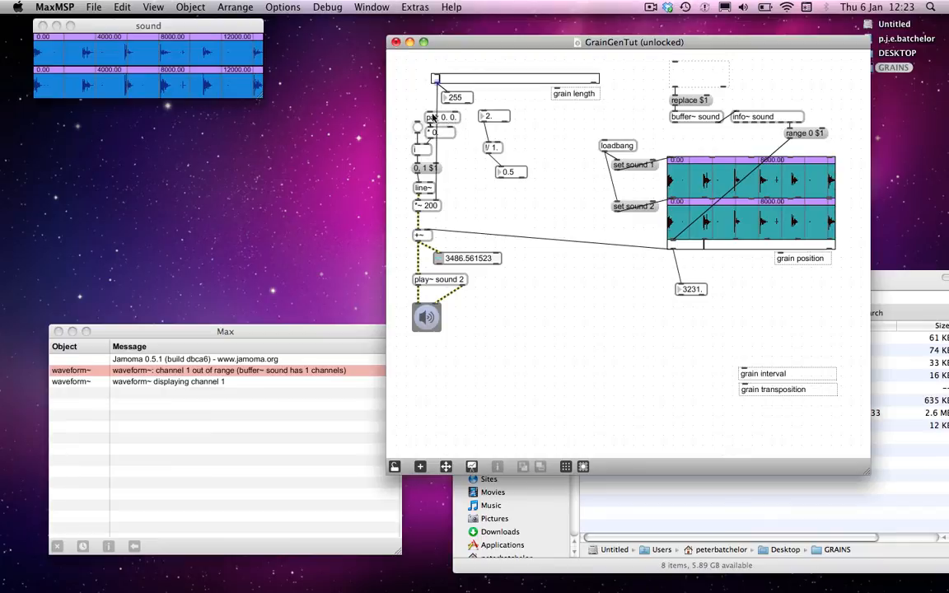
mouse_move(458, 119)
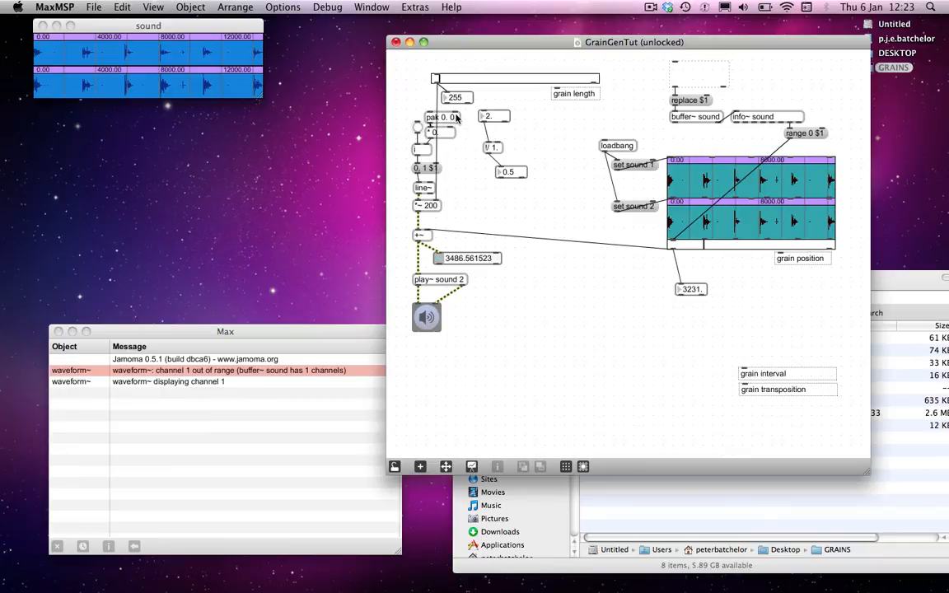
mouse_move(448, 117)
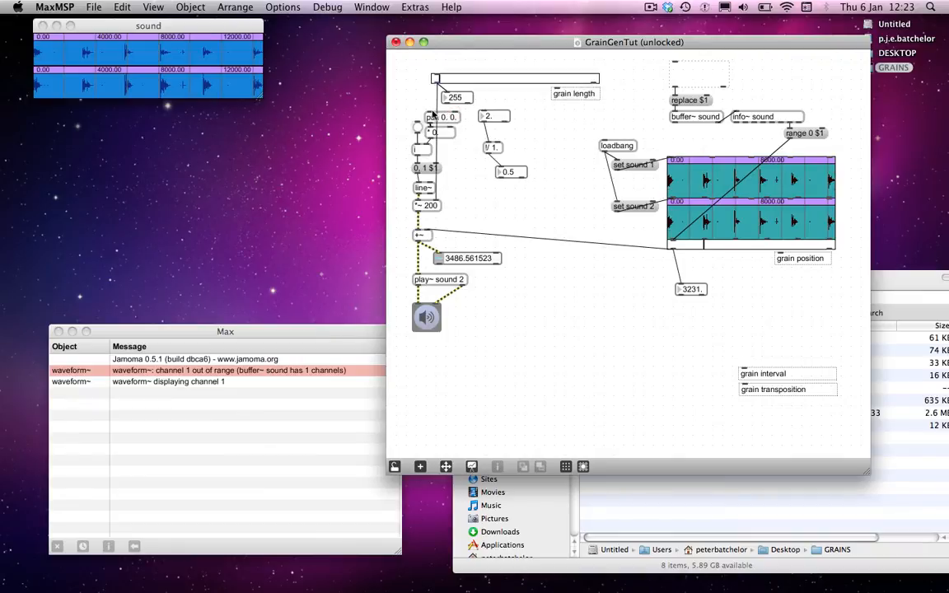
mouse_move(437, 85)
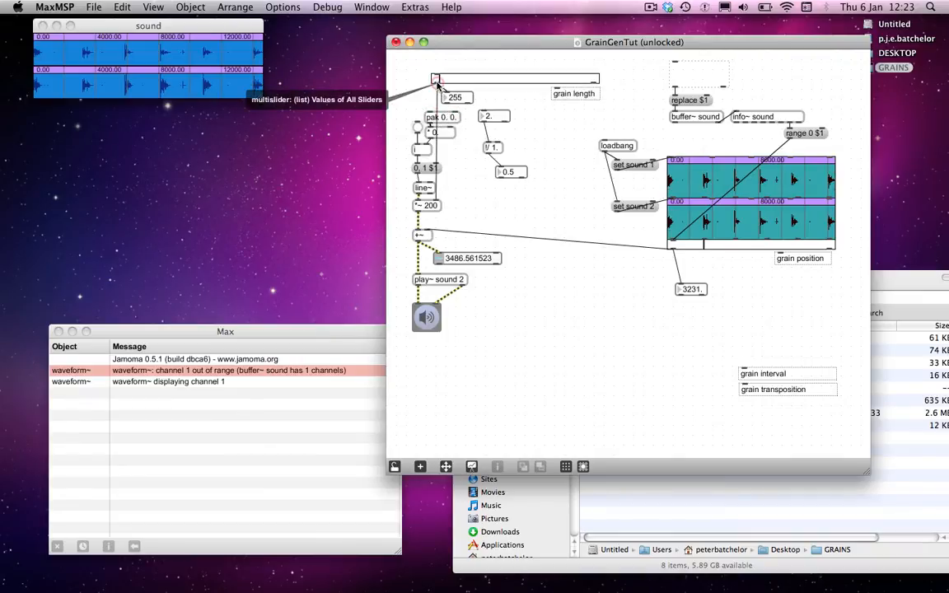
mouse_move(491, 148)
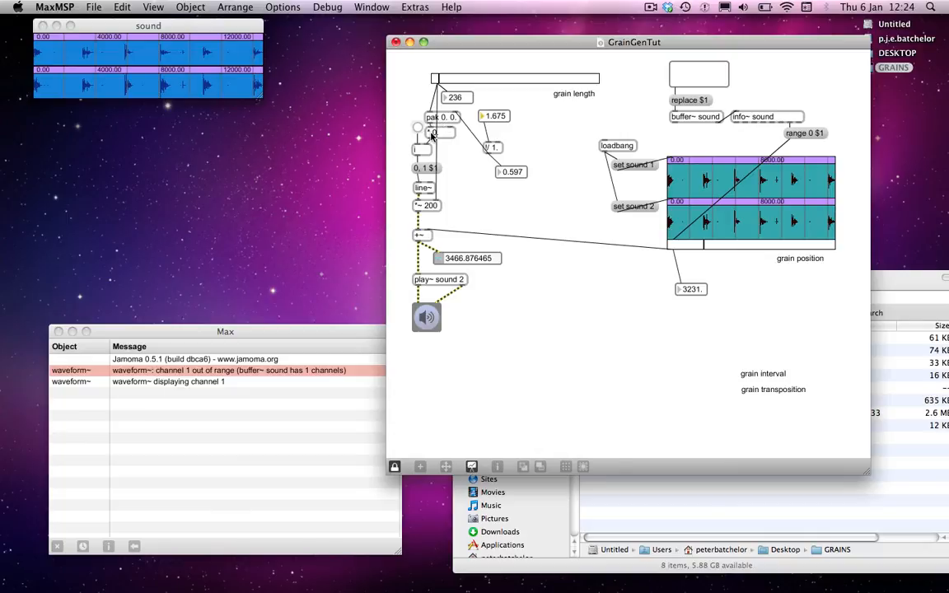
mouse_move(461, 129)
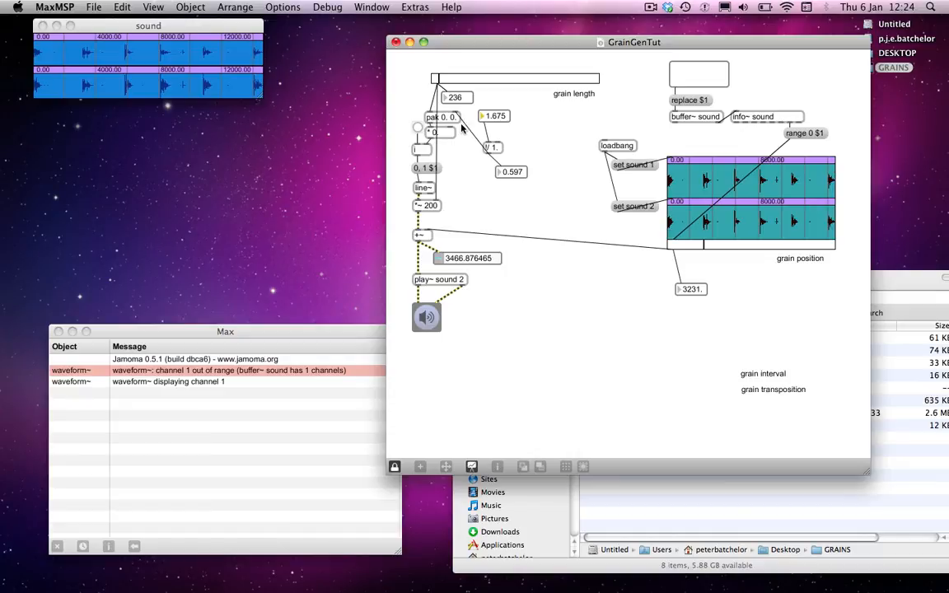
mouse_move(460, 129)
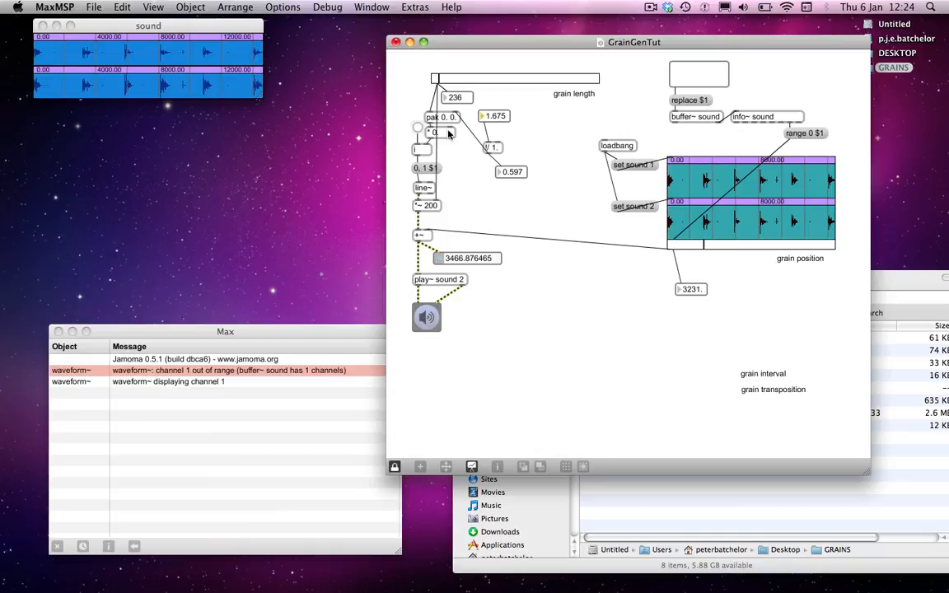
mouse_move(418, 131)
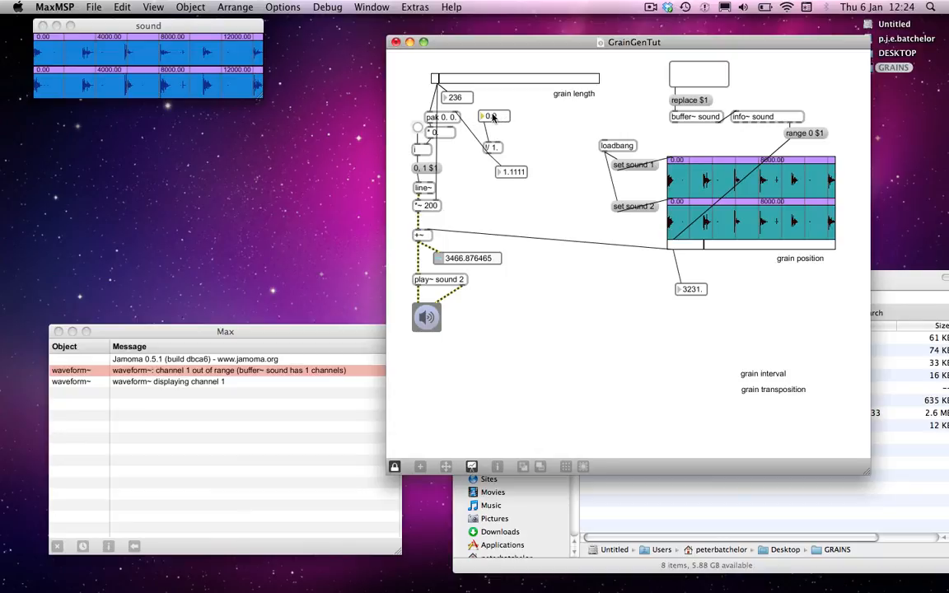
Unlock the patch after testing transposition 2. giving 0.5 through pak
left_click(493, 116)
type("2.")
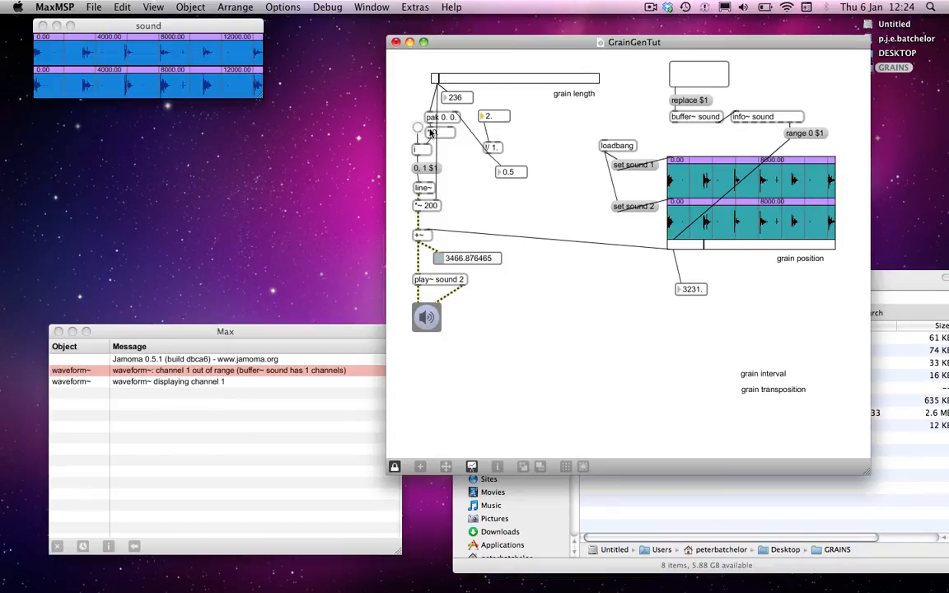
mouse_move(570, 122)
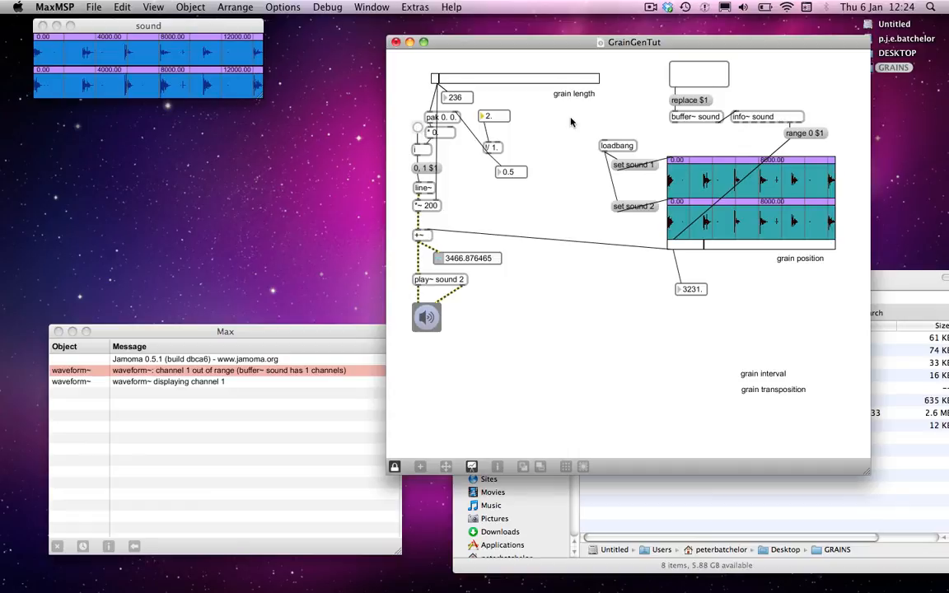